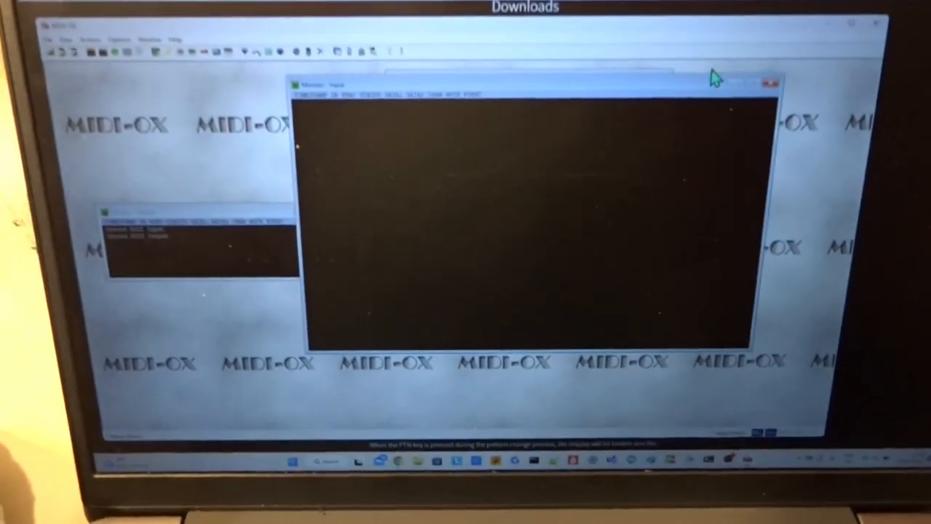
# Show the SysEx View and Scratchpad and bring up the .syx file-open dialog
pyautogui.click(23, 93)
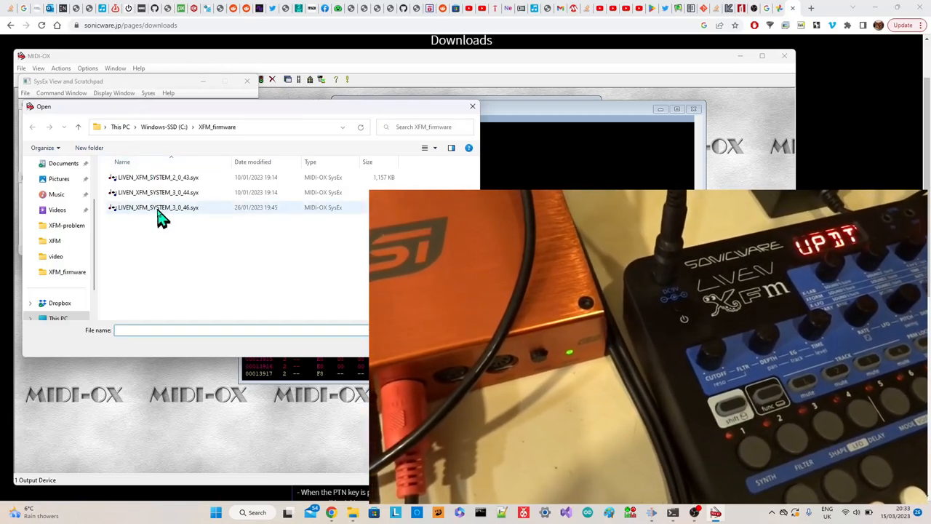
# Select LIVEN_XFM_SYSTEM_3_0_46.syx in the XFM_firmware folder
pyautogui.click(157, 208)
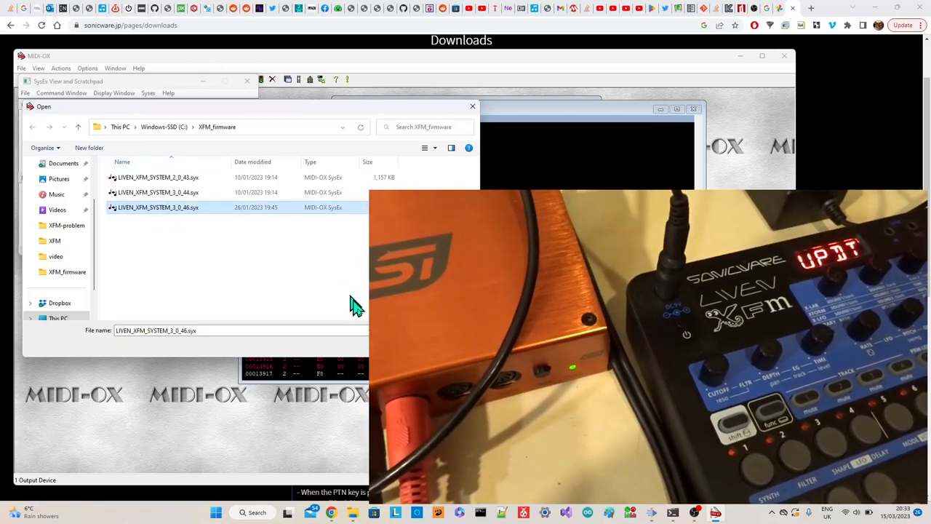